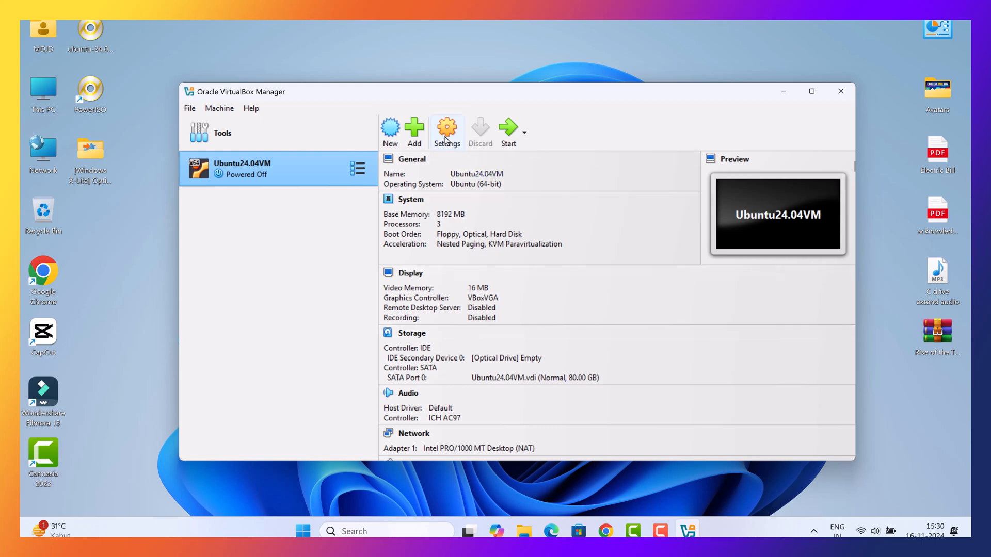
# Start the Ubuntu24.04VM machine from the VirtualBox Manager toolbar
pyautogui.click(508, 130)
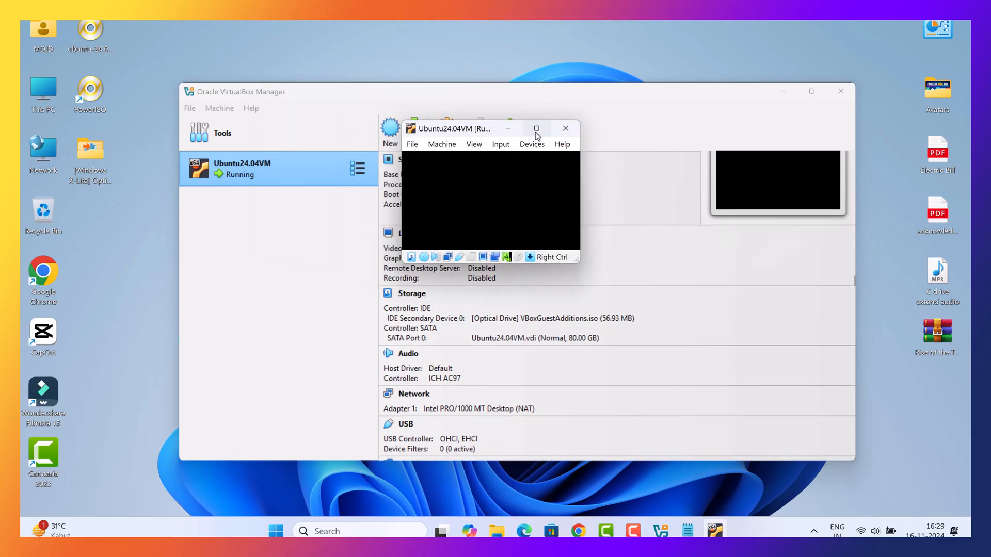
pyautogui.click(537, 128)
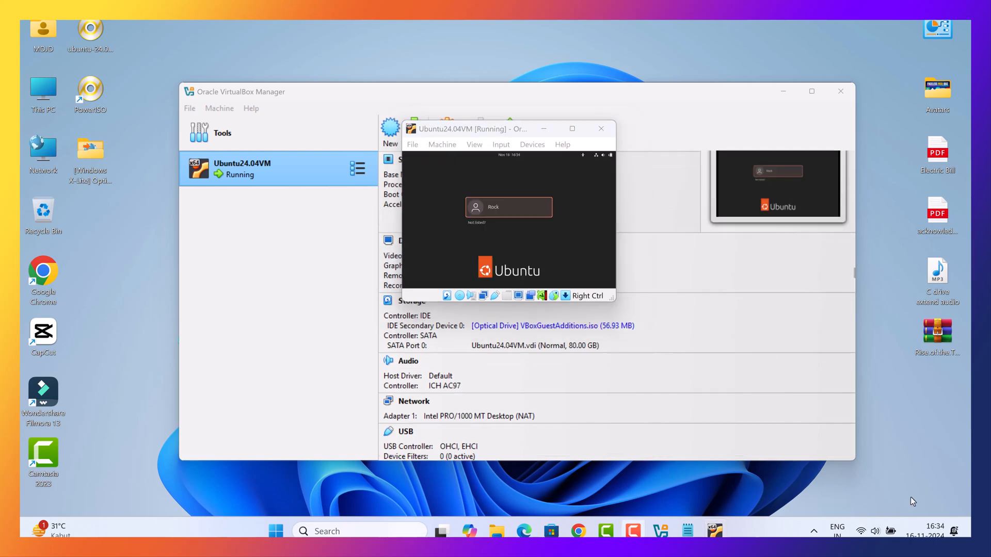
# Sign in as the Ubuntu user and maximize the VM window
pyautogui.click(509, 208)
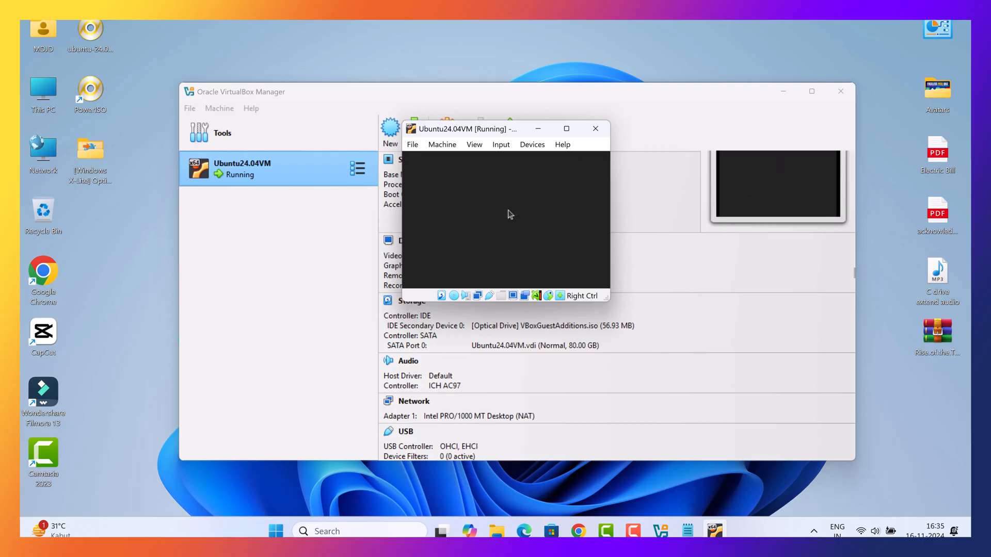
pyautogui.moveTo(510, 215)
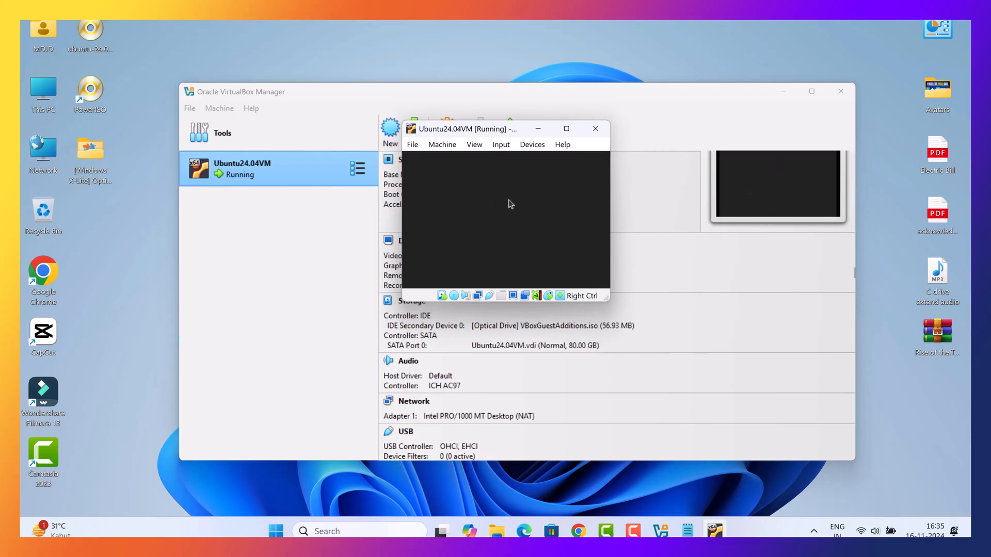
pyautogui.moveTo(511, 260)
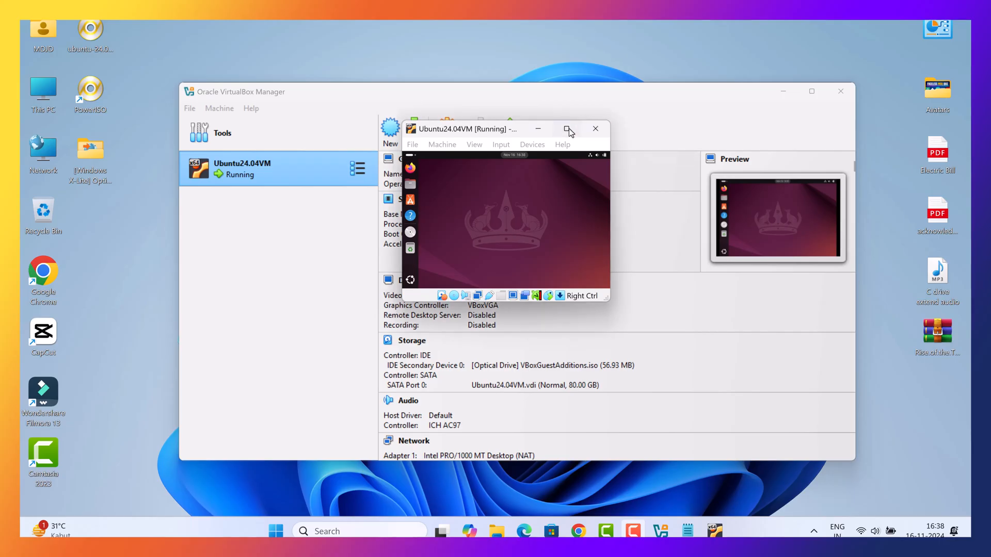
pyautogui.click(567, 129)
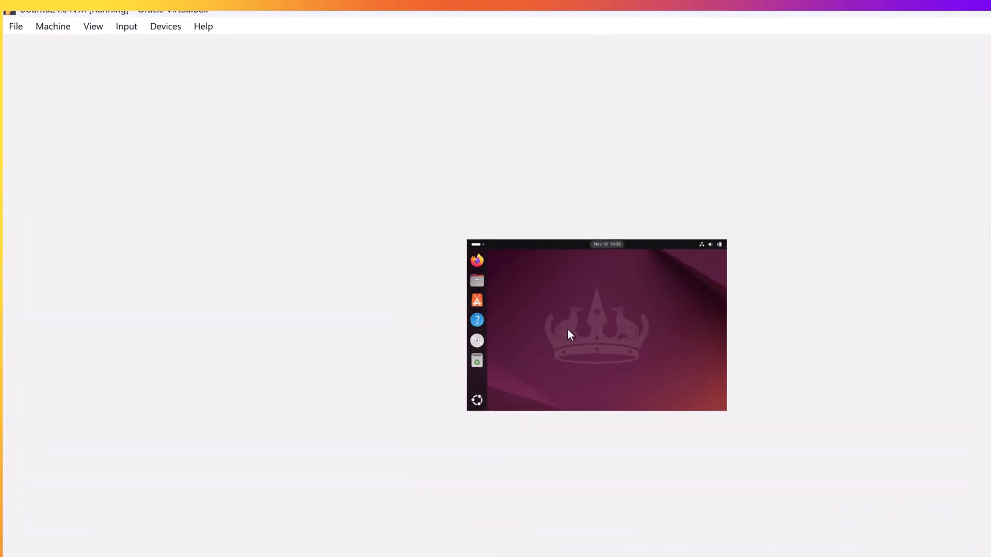
# Show the mounted VBox_GAs_7.1.4 disc in Ubuntu's Files window
pyautogui.click(166, 26)
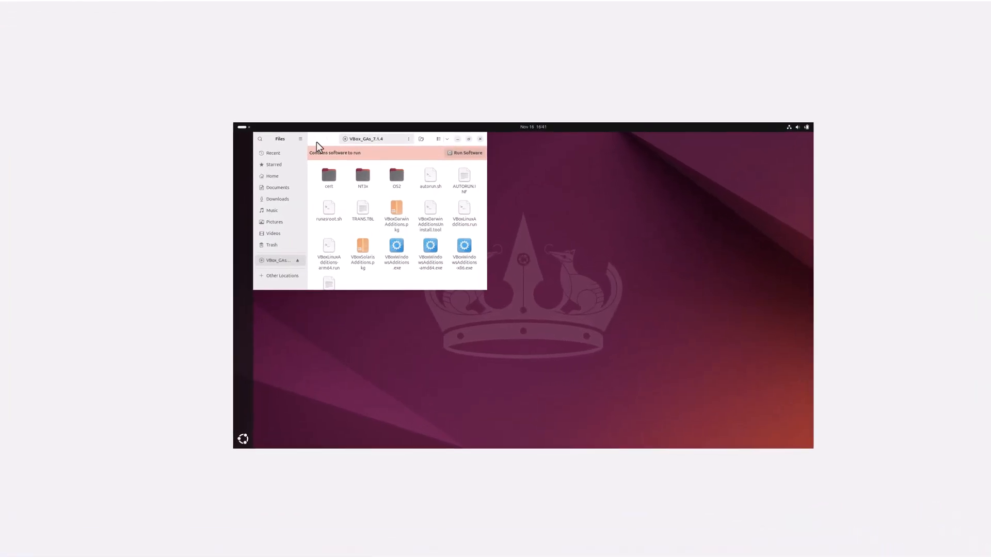
pyautogui.moveTo(371, 282)
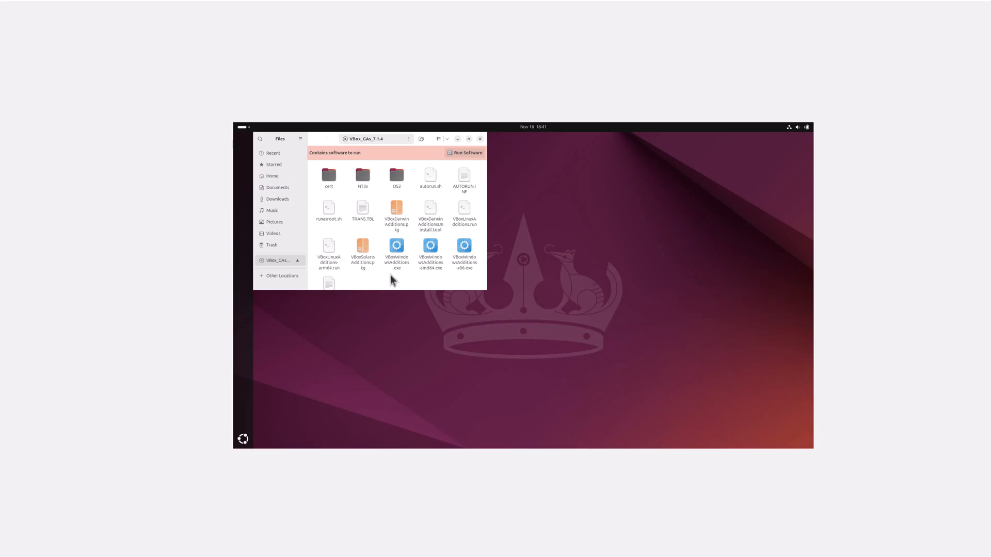
pyautogui.moveTo(324, 143)
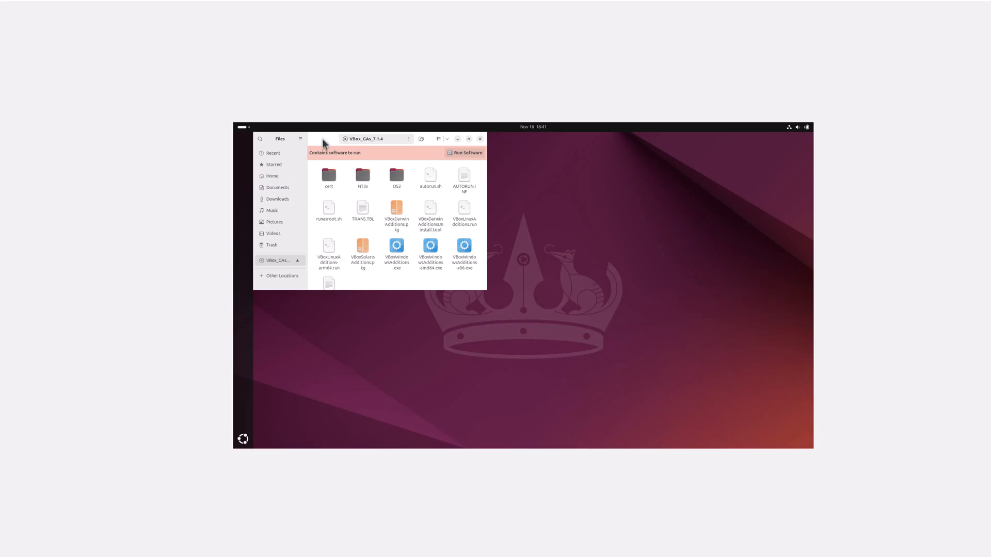
pyautogui.moveTo(393, 283)
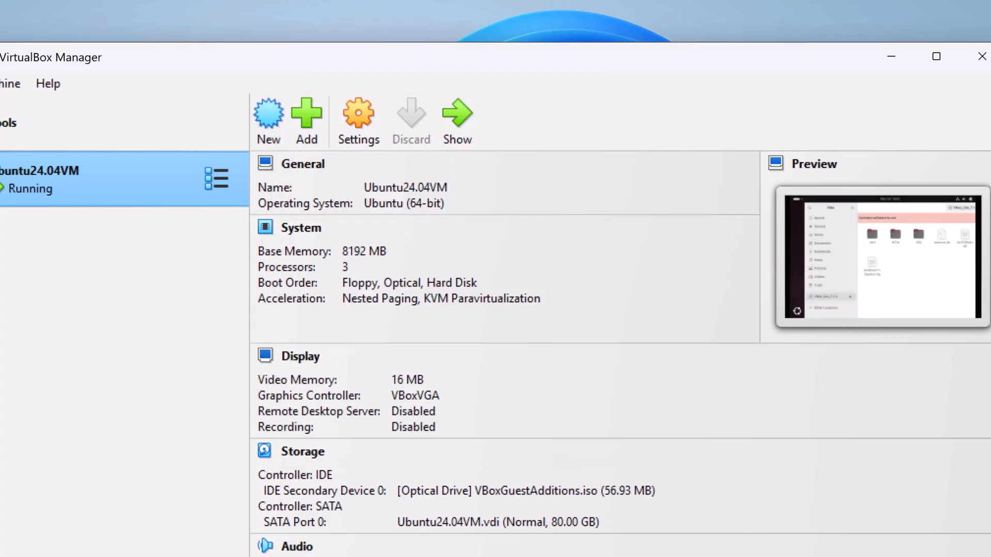
# Bring the VM window forward and start a terminal in the disc folder
pyautogui.click(457, 119)
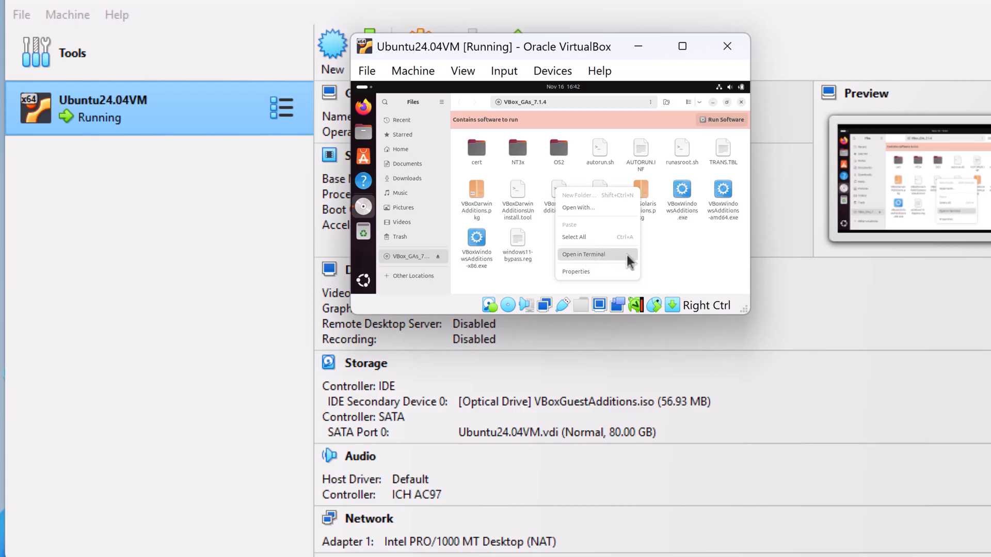
pyautogui.click(584, 254)
pyautogui.write('./')
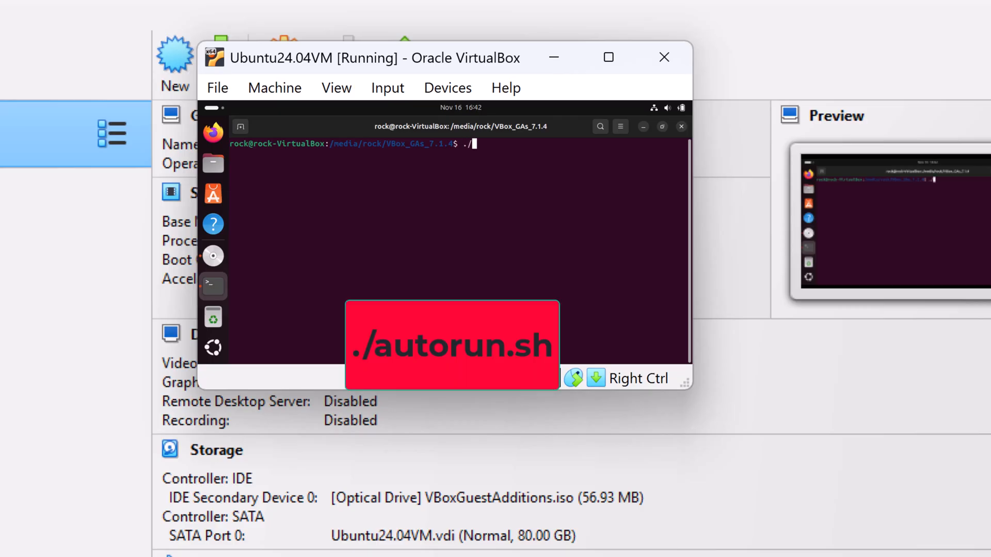
# Enter ./autorun.sh at the terminal prompt to launch the installer
pyautogui.write('autorun.sh')
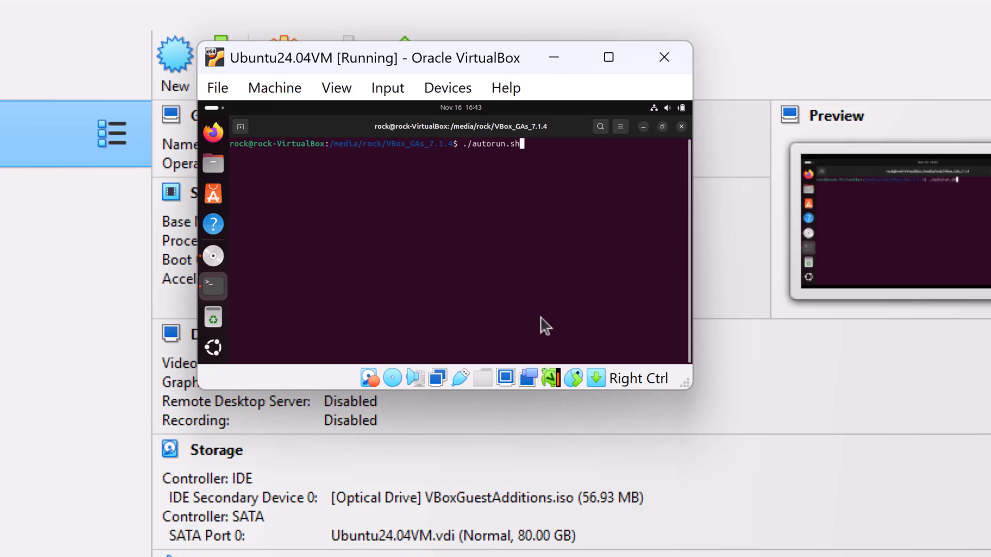
pyautogui.moveTo(474, 172)
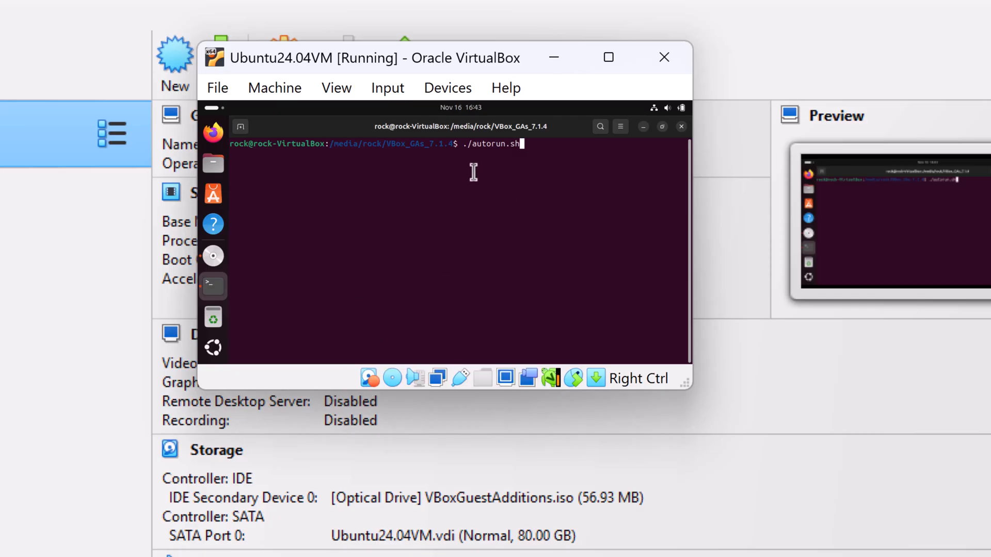
pyautogui.moveTo(579, 168)
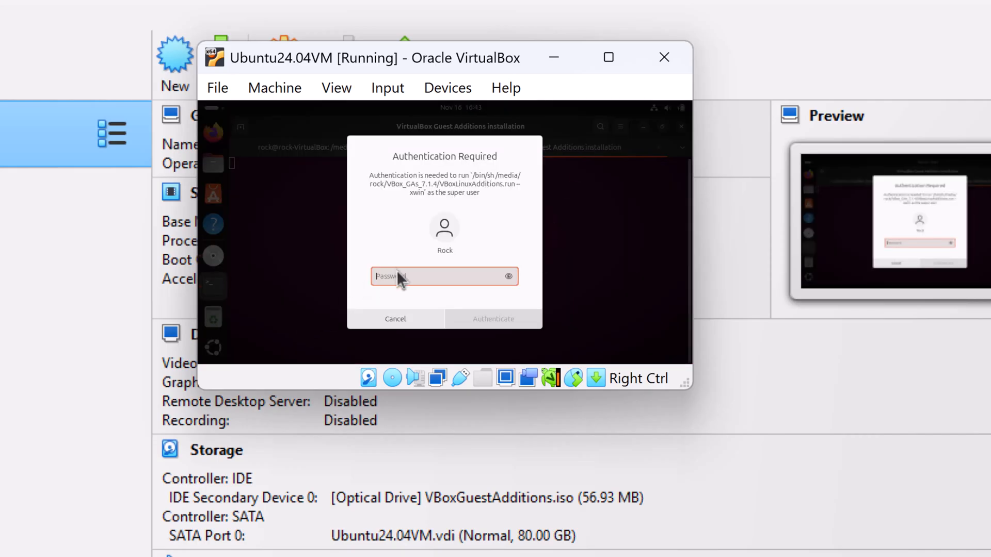
# Authenticate the installer with the user password in the super user dialog
pyautogui.write('•')
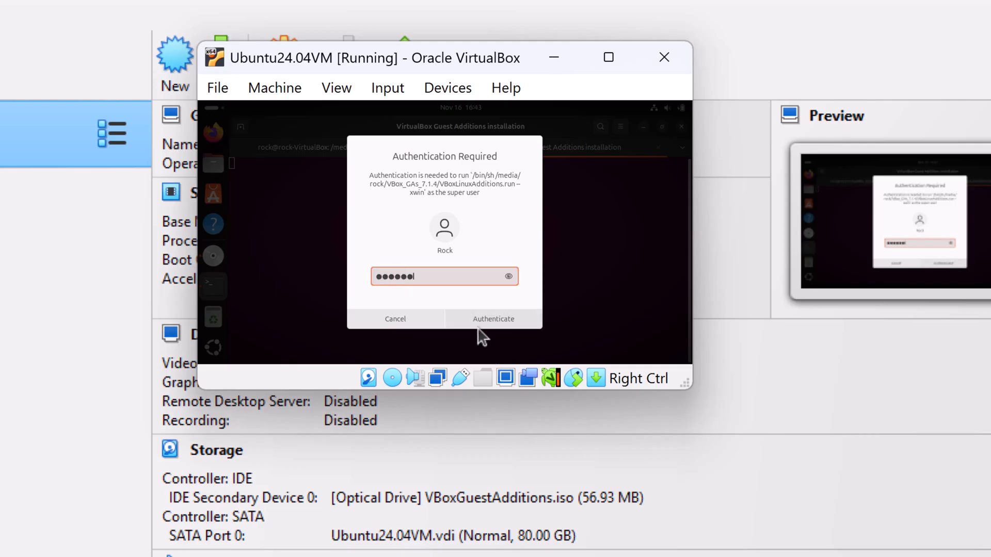
pyautogui.click(493, 319)
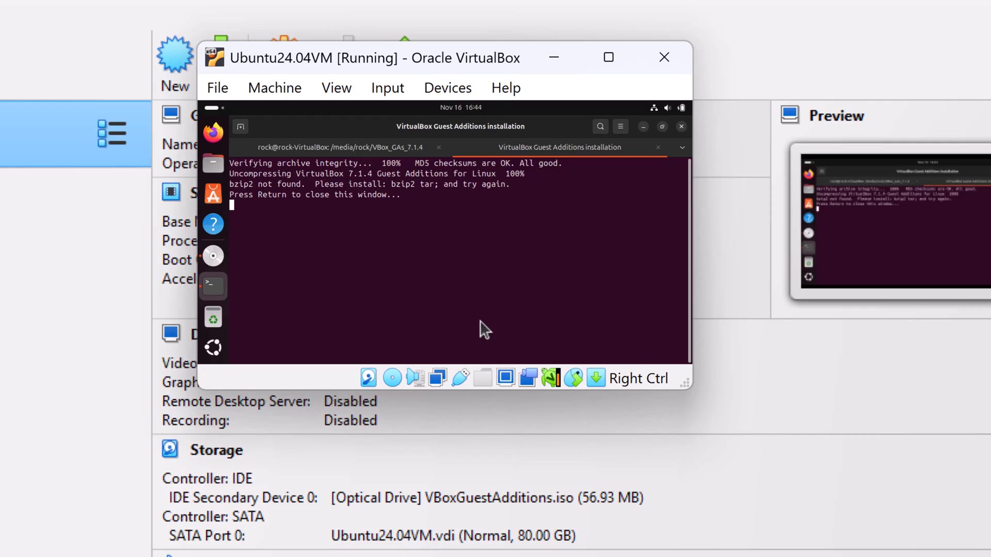
# Dismiss the failed installer terminal with Return, leaving the Ubuntu desktop
pyautogui.write('g')
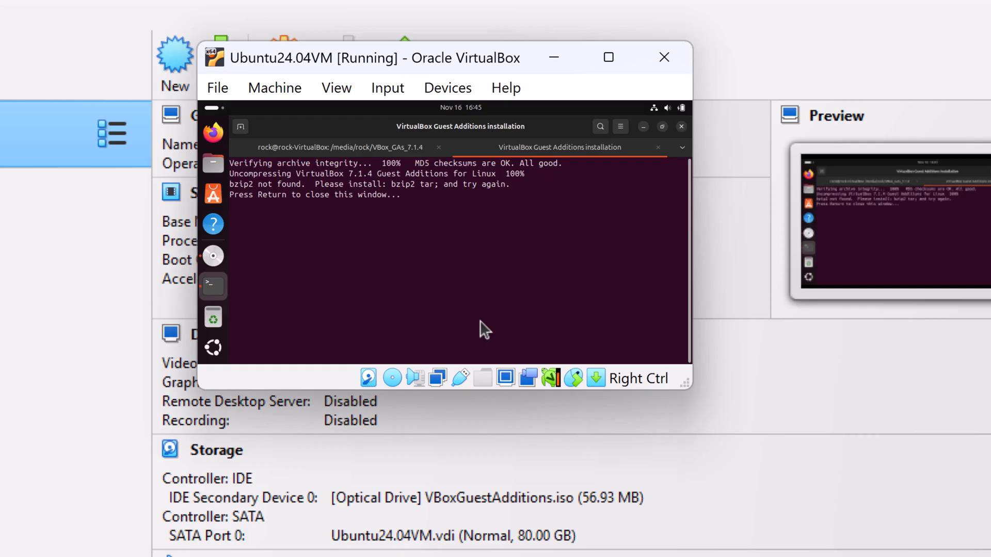
pyautogui.press('Return')
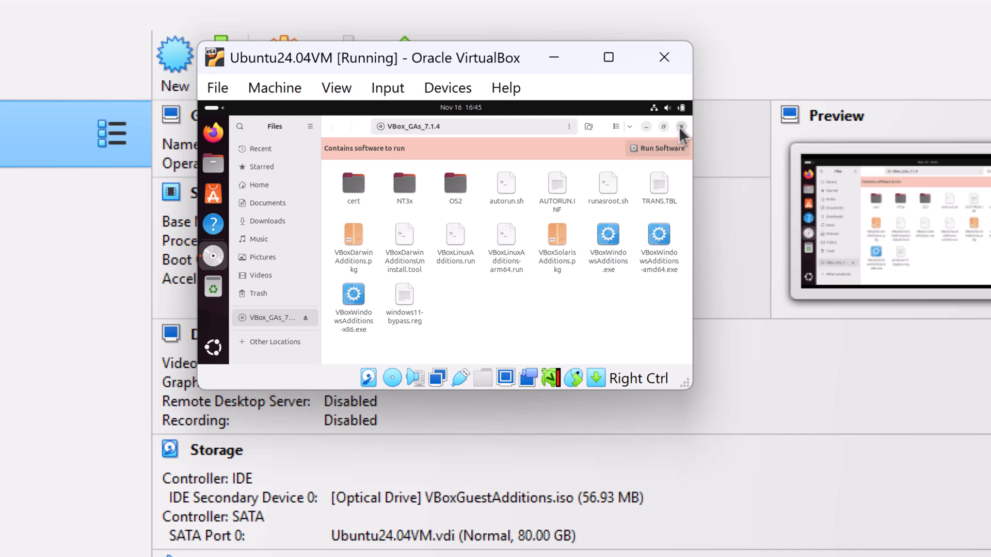
pyautogui.click(337, 88)
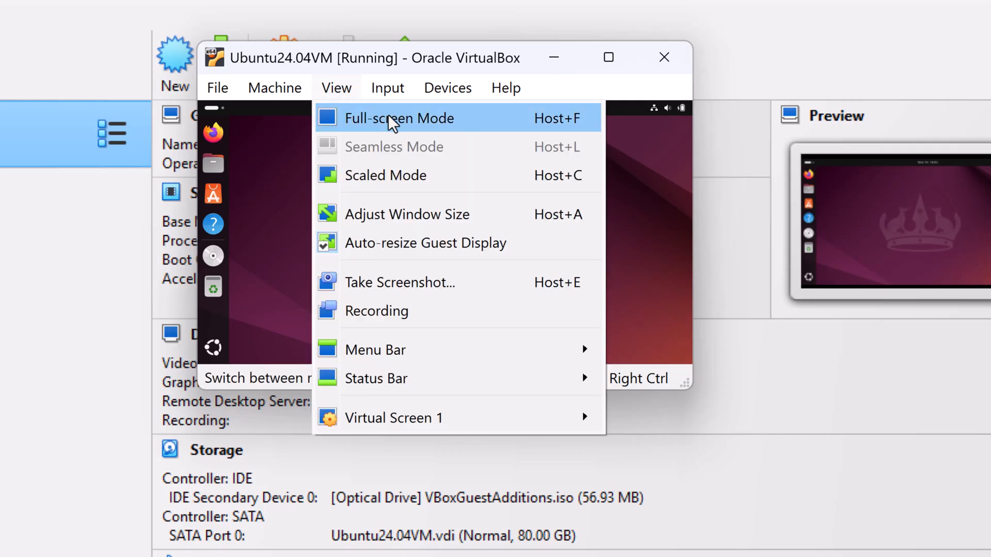
# Switch the VM to Full-screen Mode, then to Scaled Mode so the desktop fills the window
pyautogui.click(399, 118)
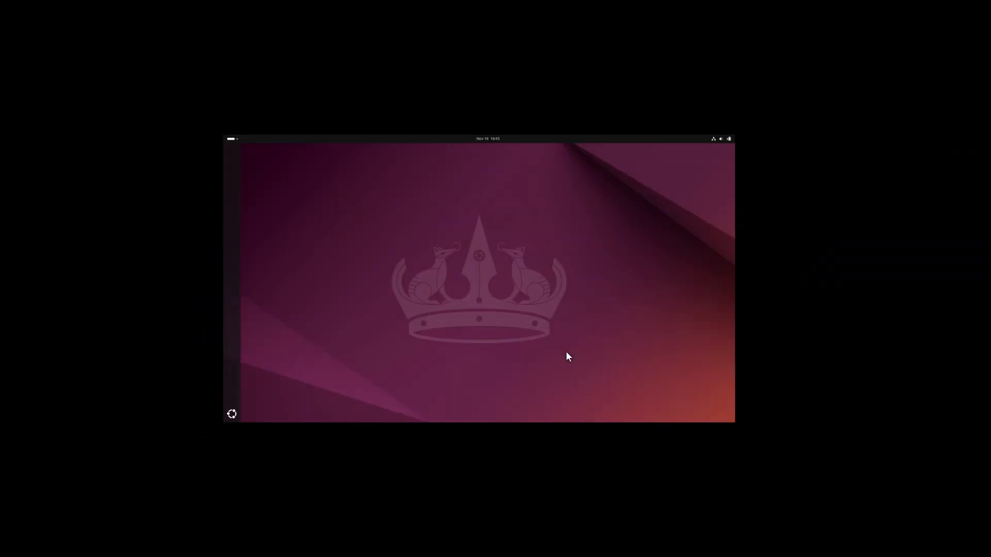
pyautogui.moveTo(927, 517)
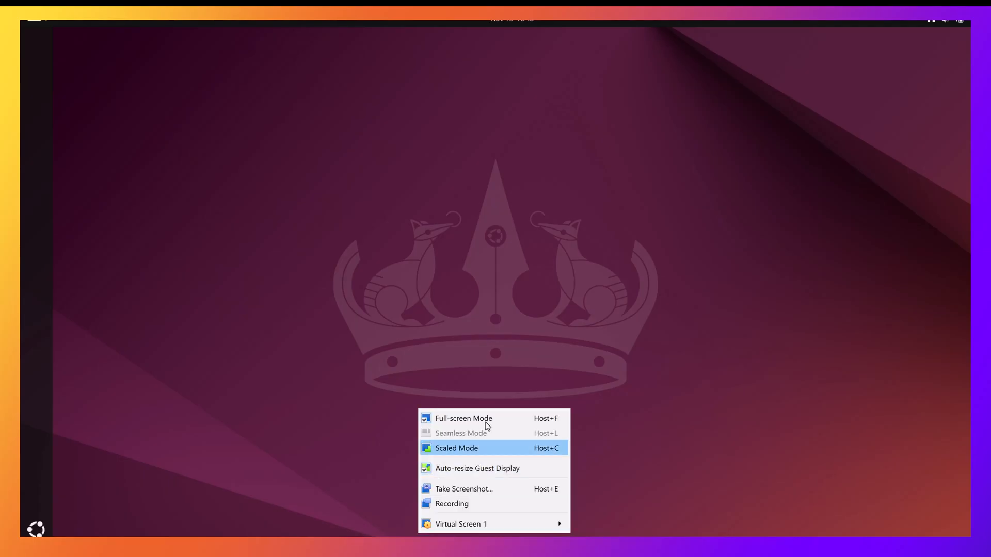
pyautogui.click(457, 447)
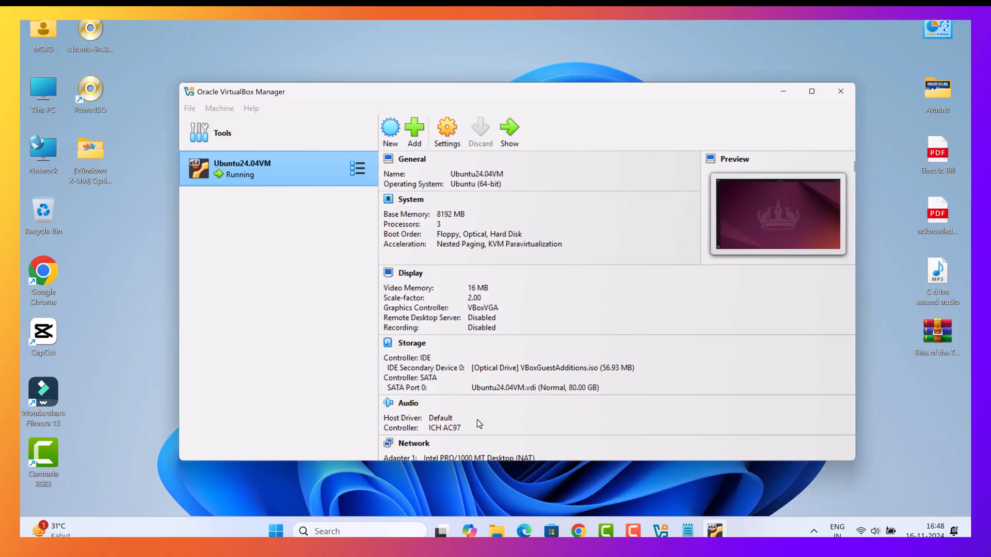
pyautogui.click(509, 130)
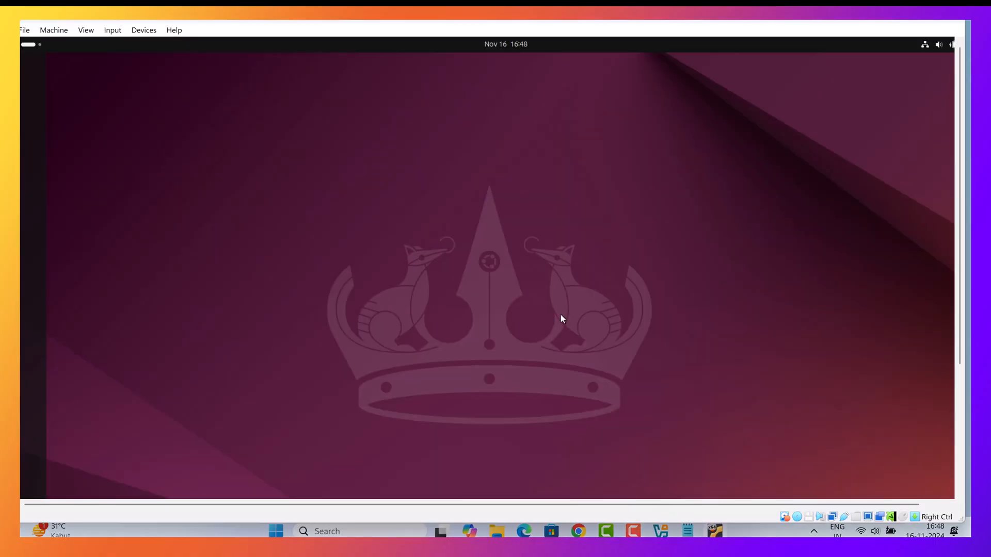
pyautogui.moveTo(669, 148)
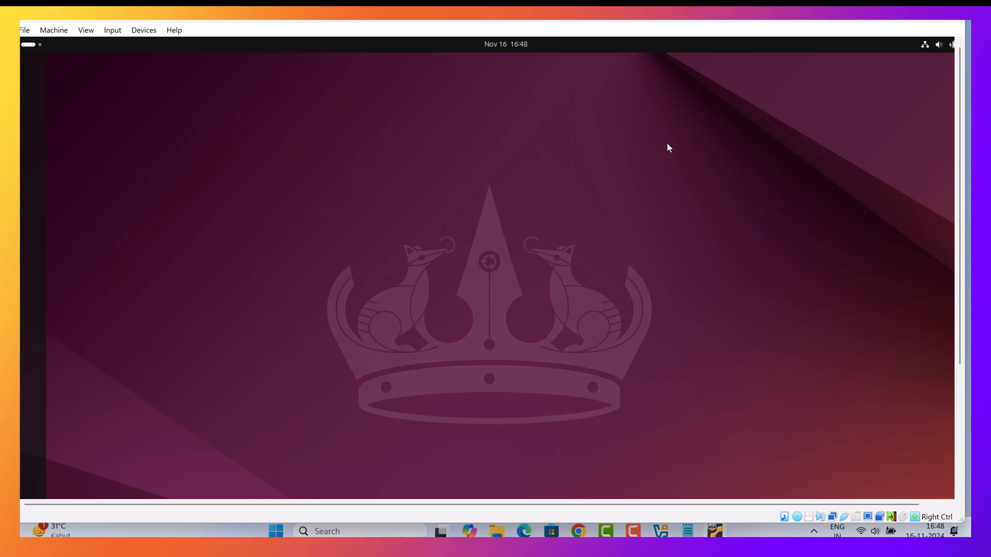
pyautogui.moveTo(482, 249)
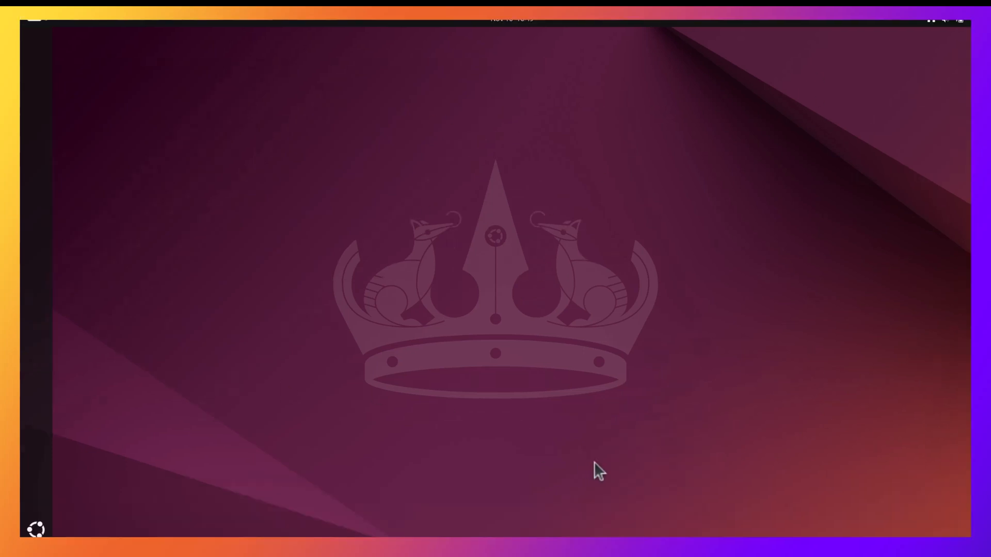
pyautogui.moveTo(30, 24)
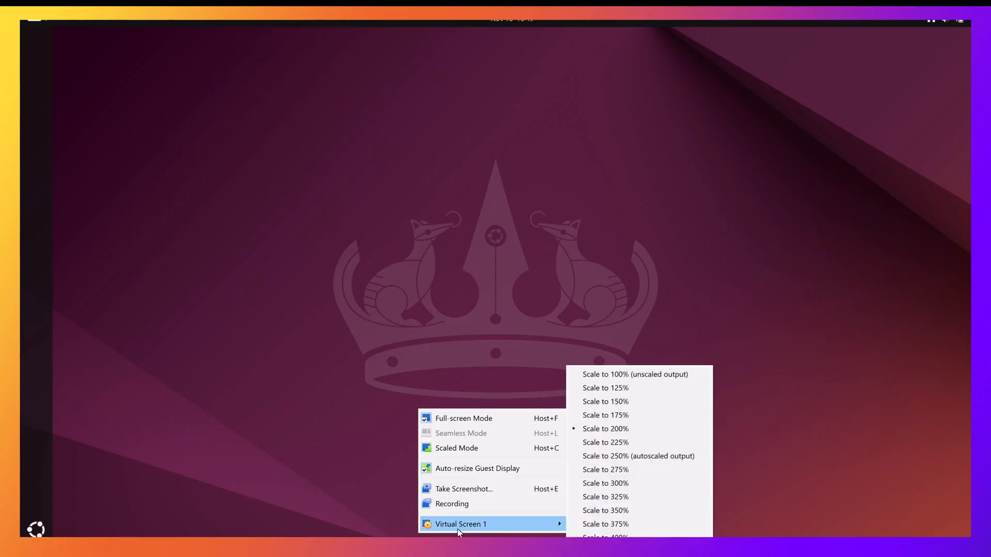
pyautogui.moveTo(606, 483)
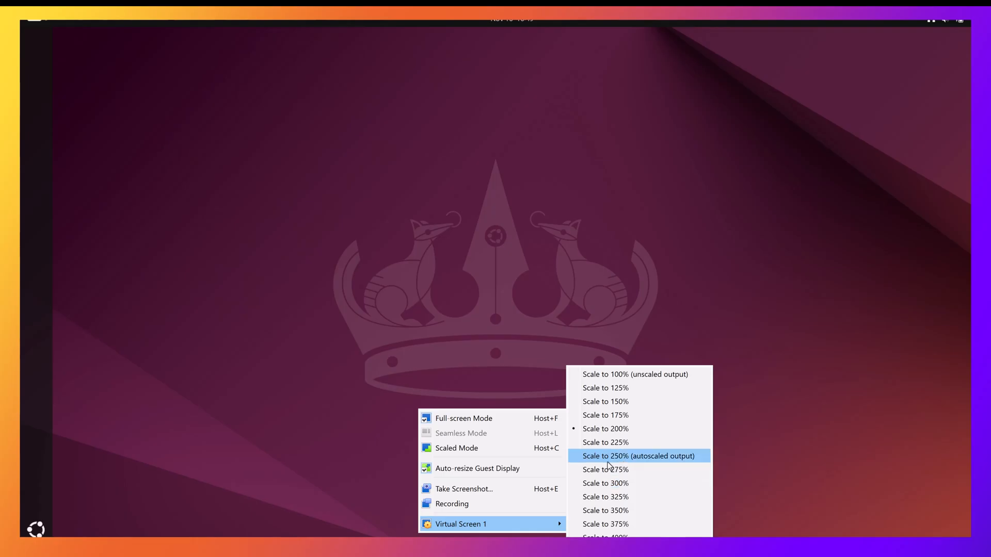
pyautogui.moveTo(624, 464)
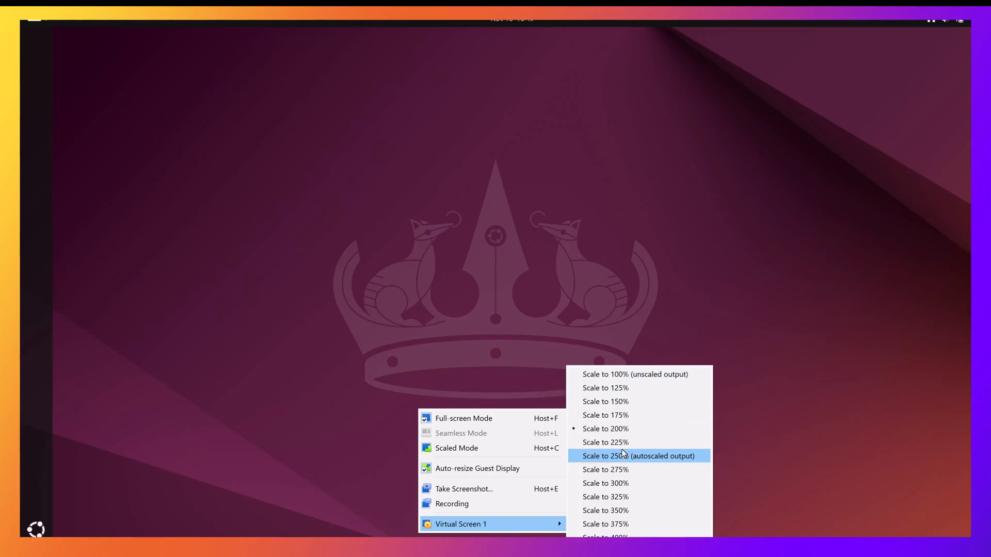
pyautogui.moveTo(606, 429)
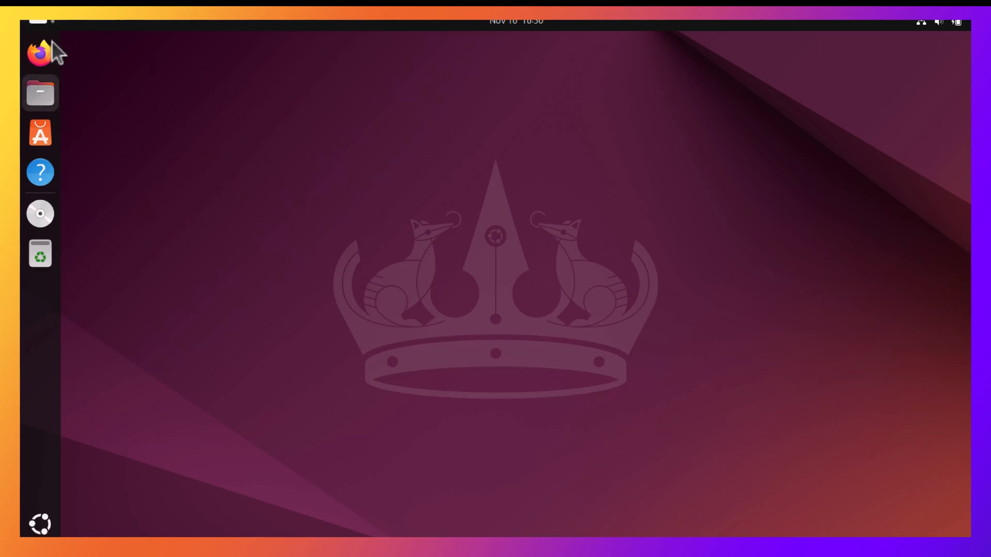
pyautogui.moveTo(41, 528)
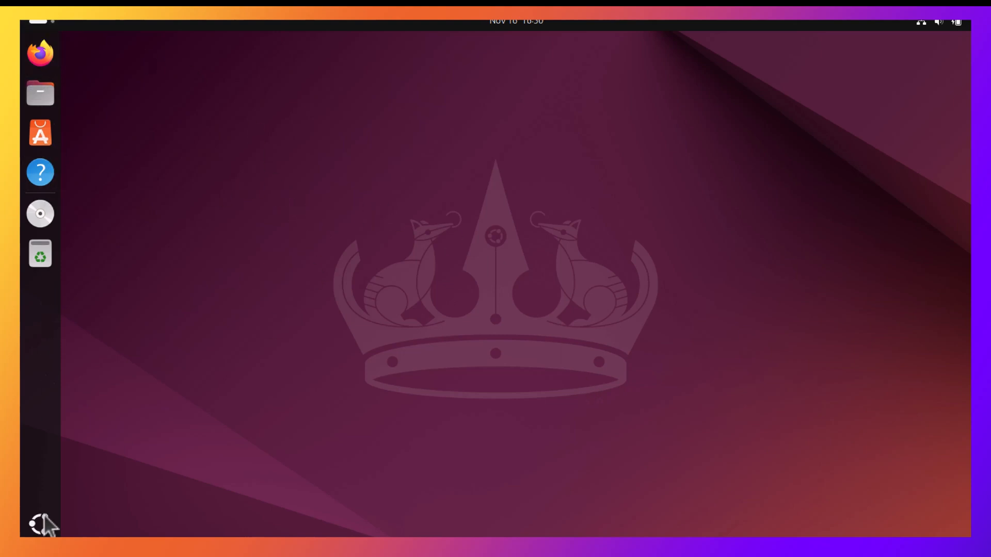
pyautogui.moveTo(40, 526)
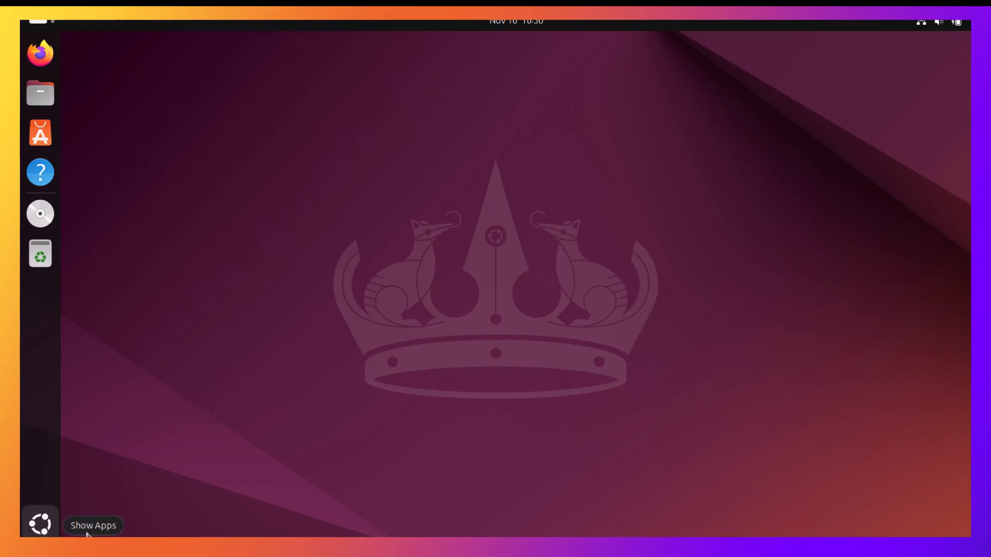
# Launch Ubuntu Settings from the app overview, landing on the System page
pyautogui.click(40, 525)
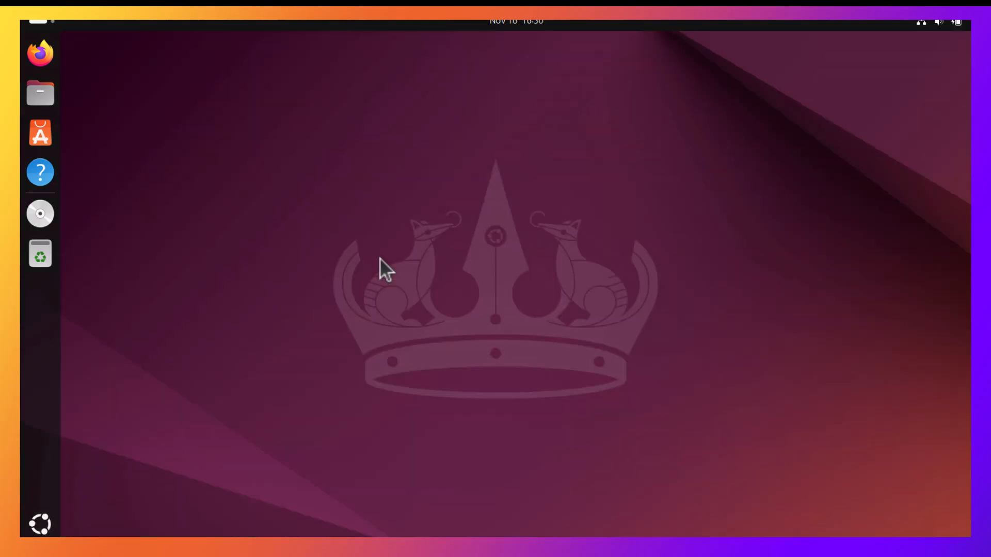
pyautogui.click(388, 262)
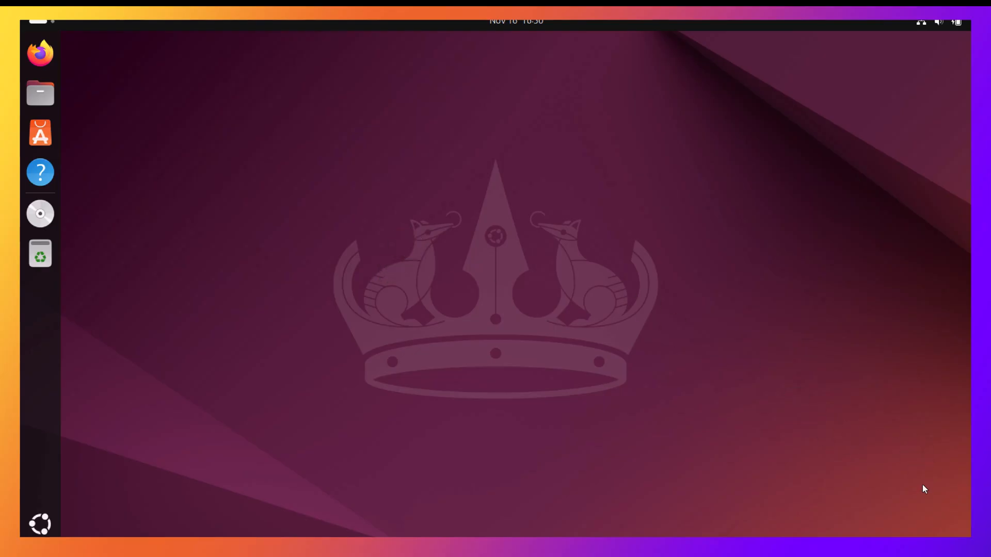
pyautogui.click(41, 214)
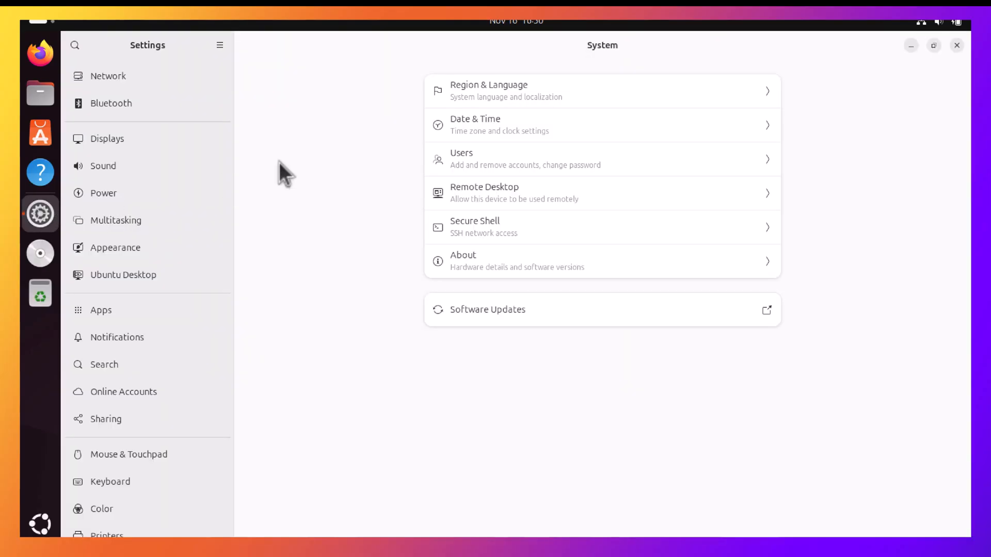
pyautogui.moveTo(139, 135)
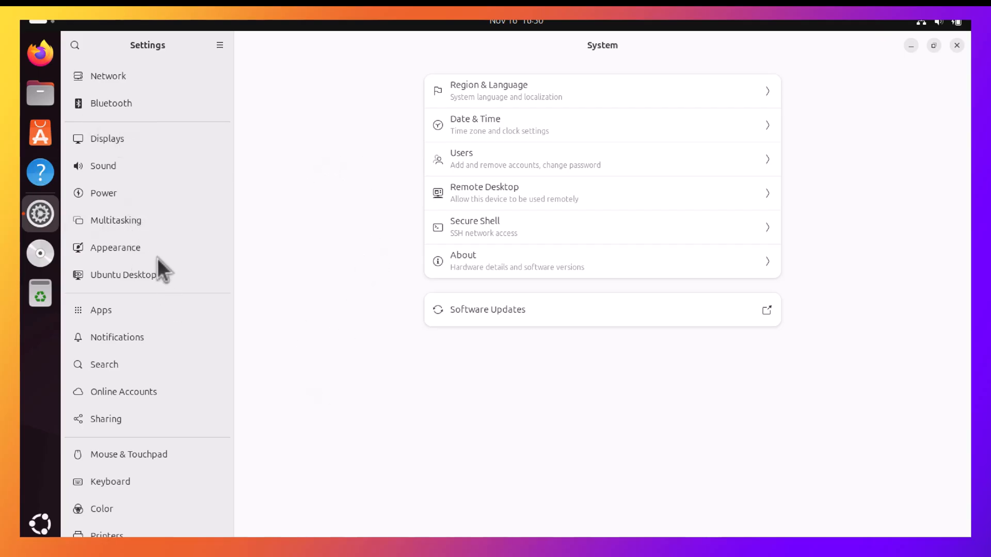
pyautogui.scroll(-3)
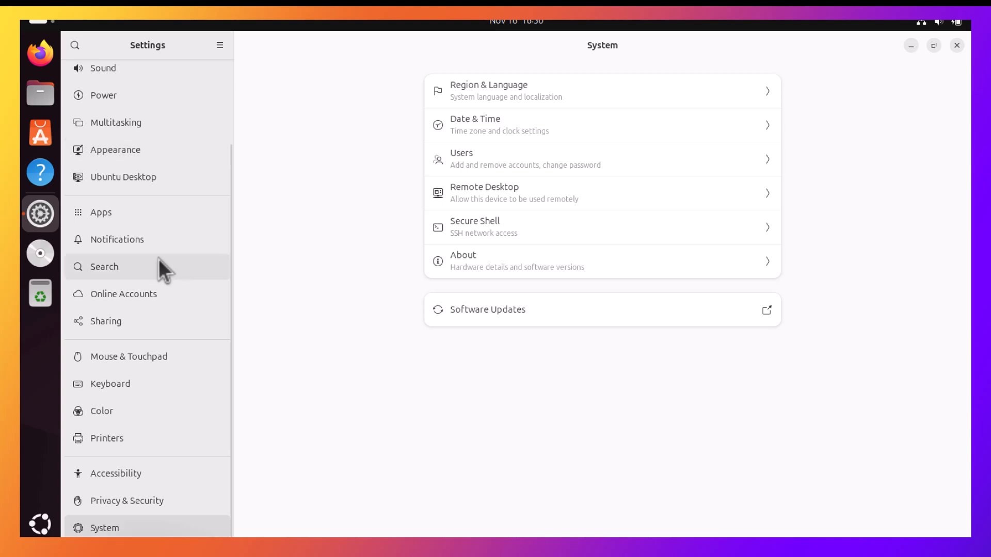
pyautogui.moveTo(173, 272)
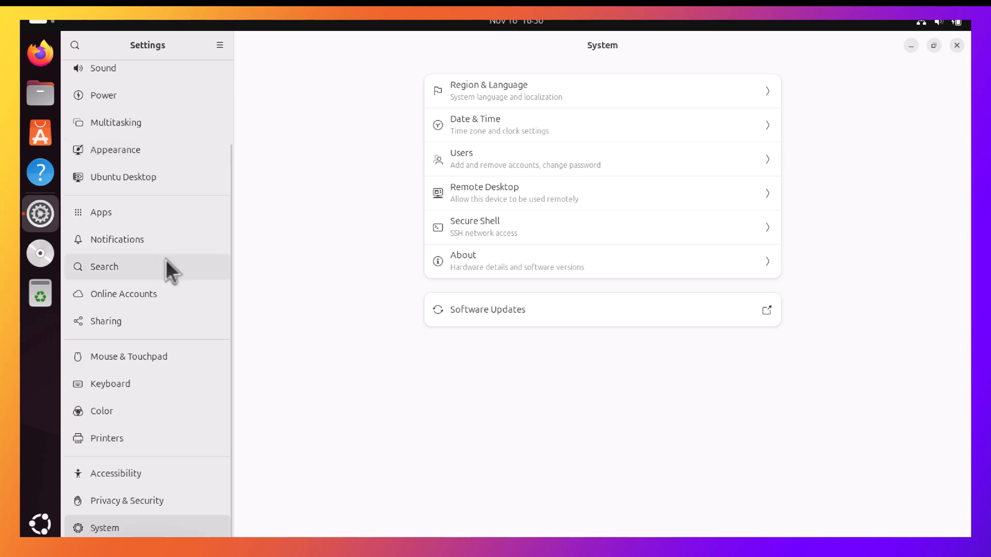